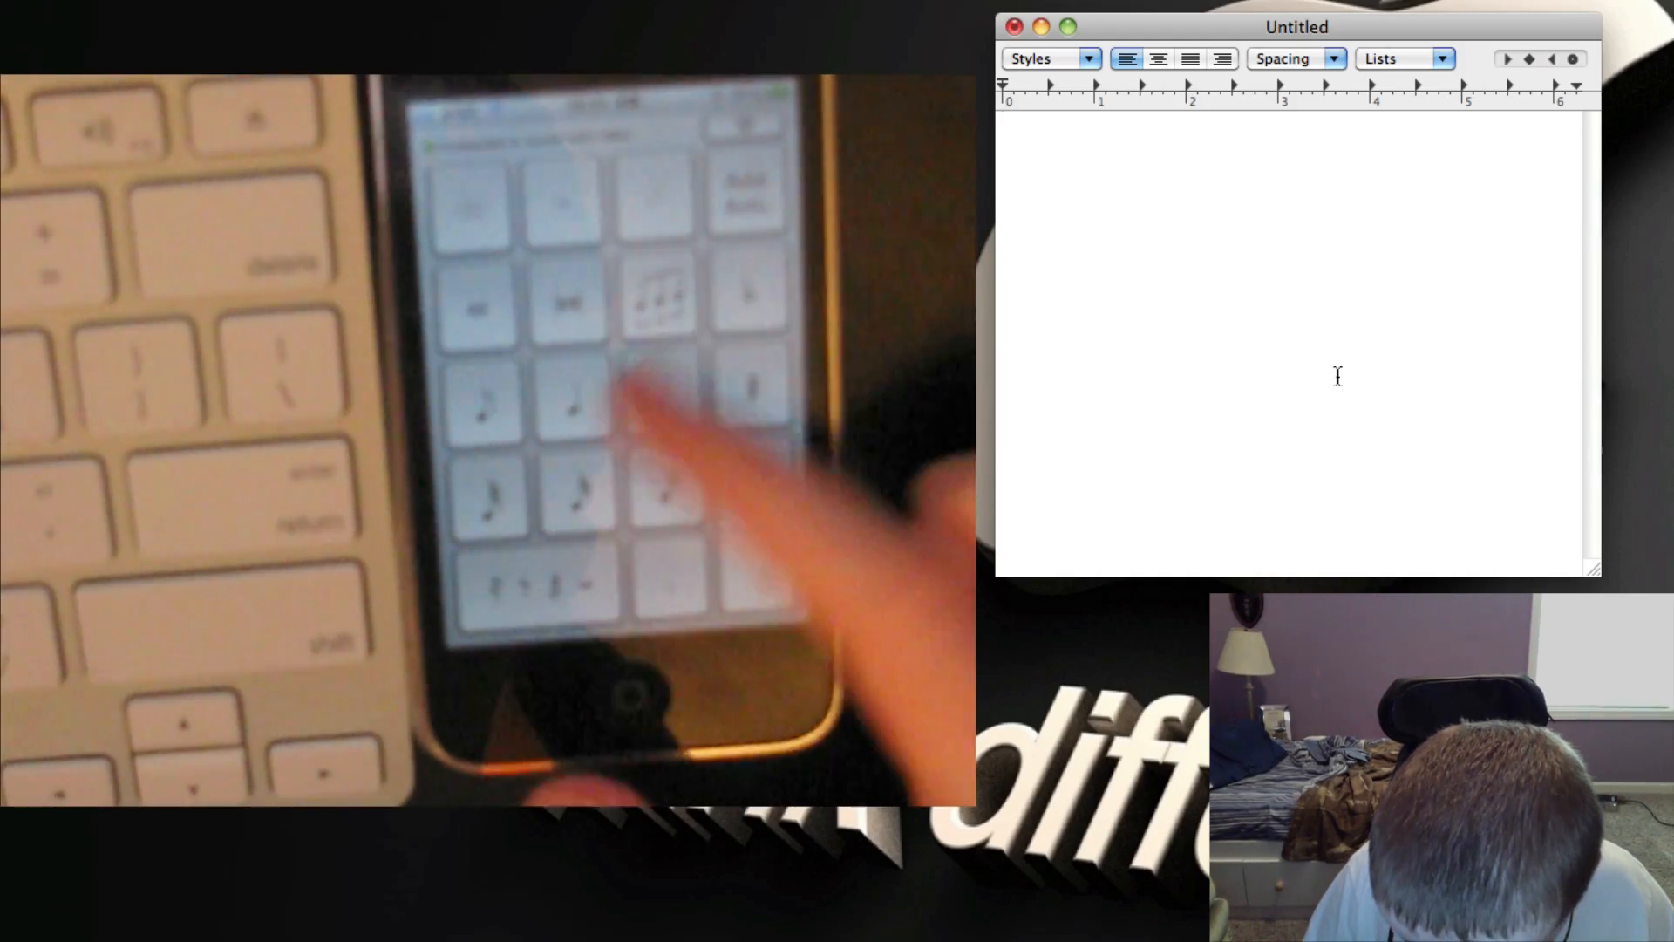
Let the stuck 6 key from the phone remote repeat into the untitled document.
{"action": "type", "text": "666666666666666666666666666666666666666666666"}
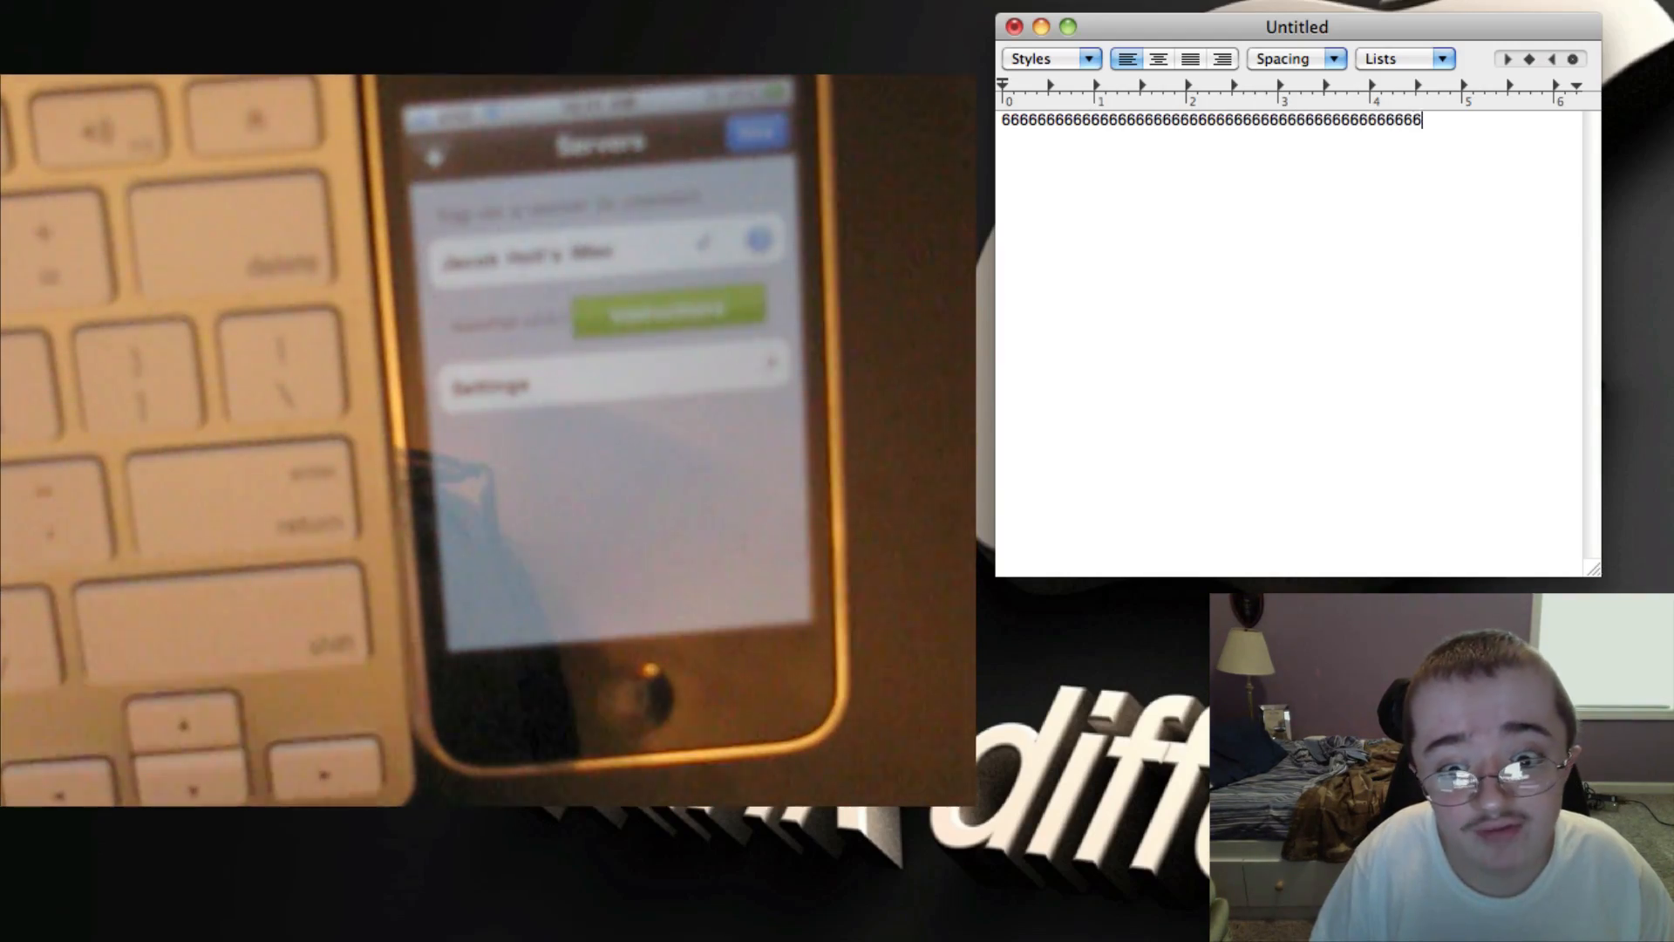
{"action": "type", "text": "6666666666666666666666666666666666666666666666666666666666666"}
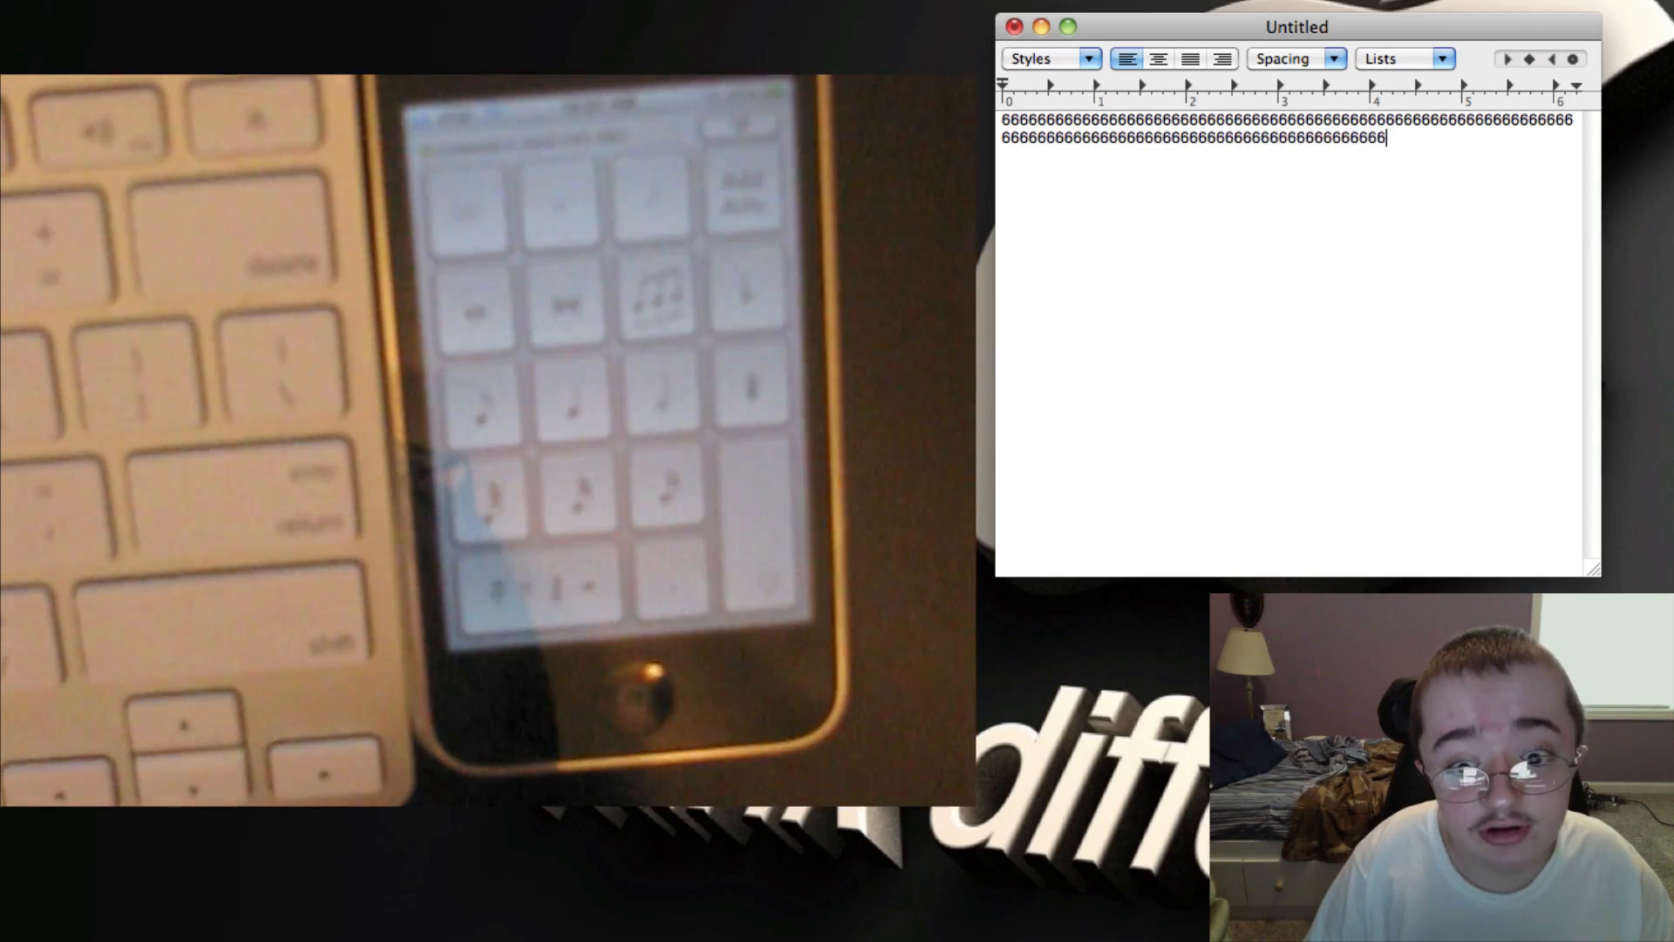
{"action": "type", "text": "666666"}
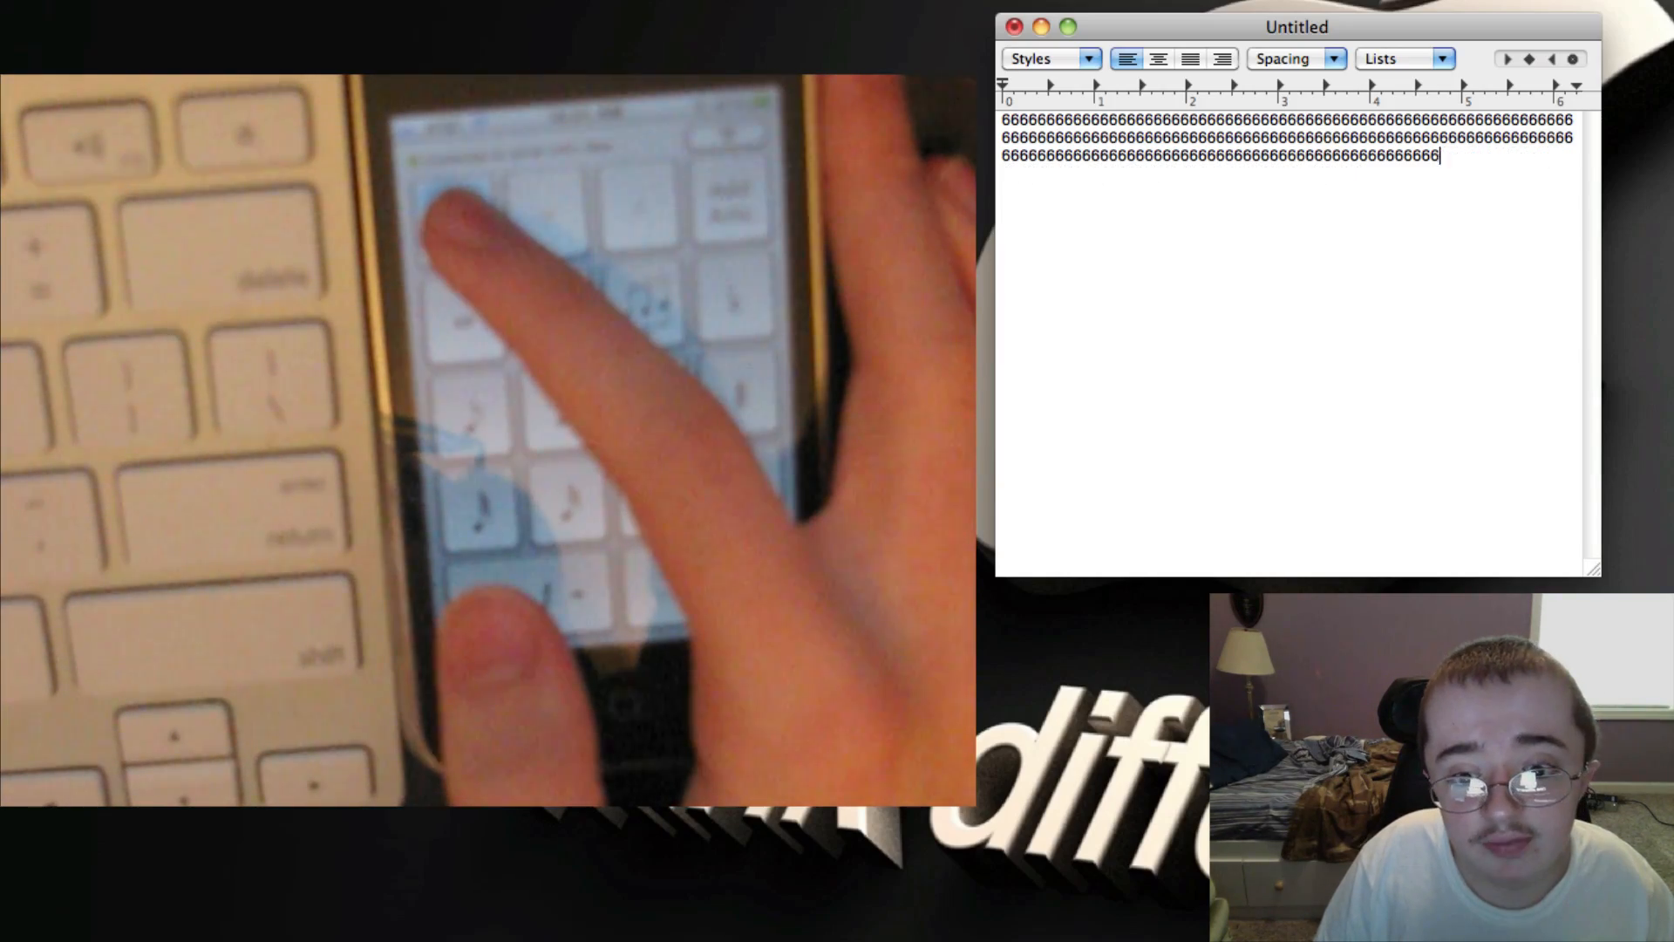
Delete the repeated 6s from the document.
{"action": "key", "text": "backspace"}
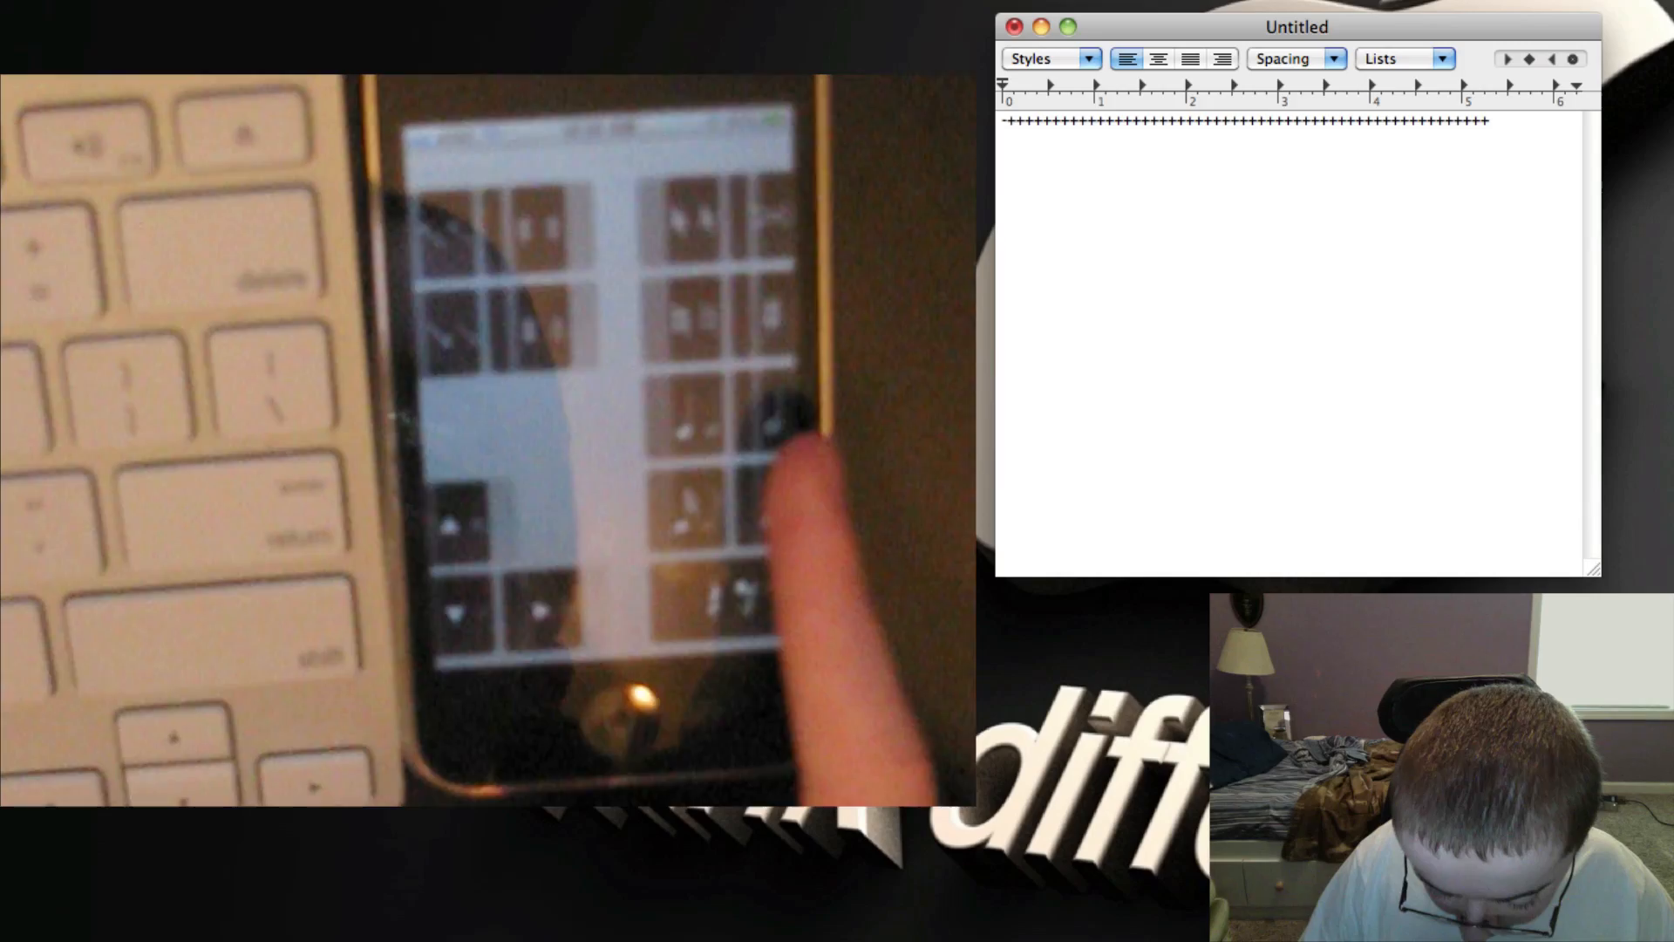
Type plus signs mixed with 5s and 1s as the stuck + key repeats.
{"action": "type", "text": "+5++5+++1++5++++++++++++++++++++++++++1++5++4+5++4++5++4+5"}
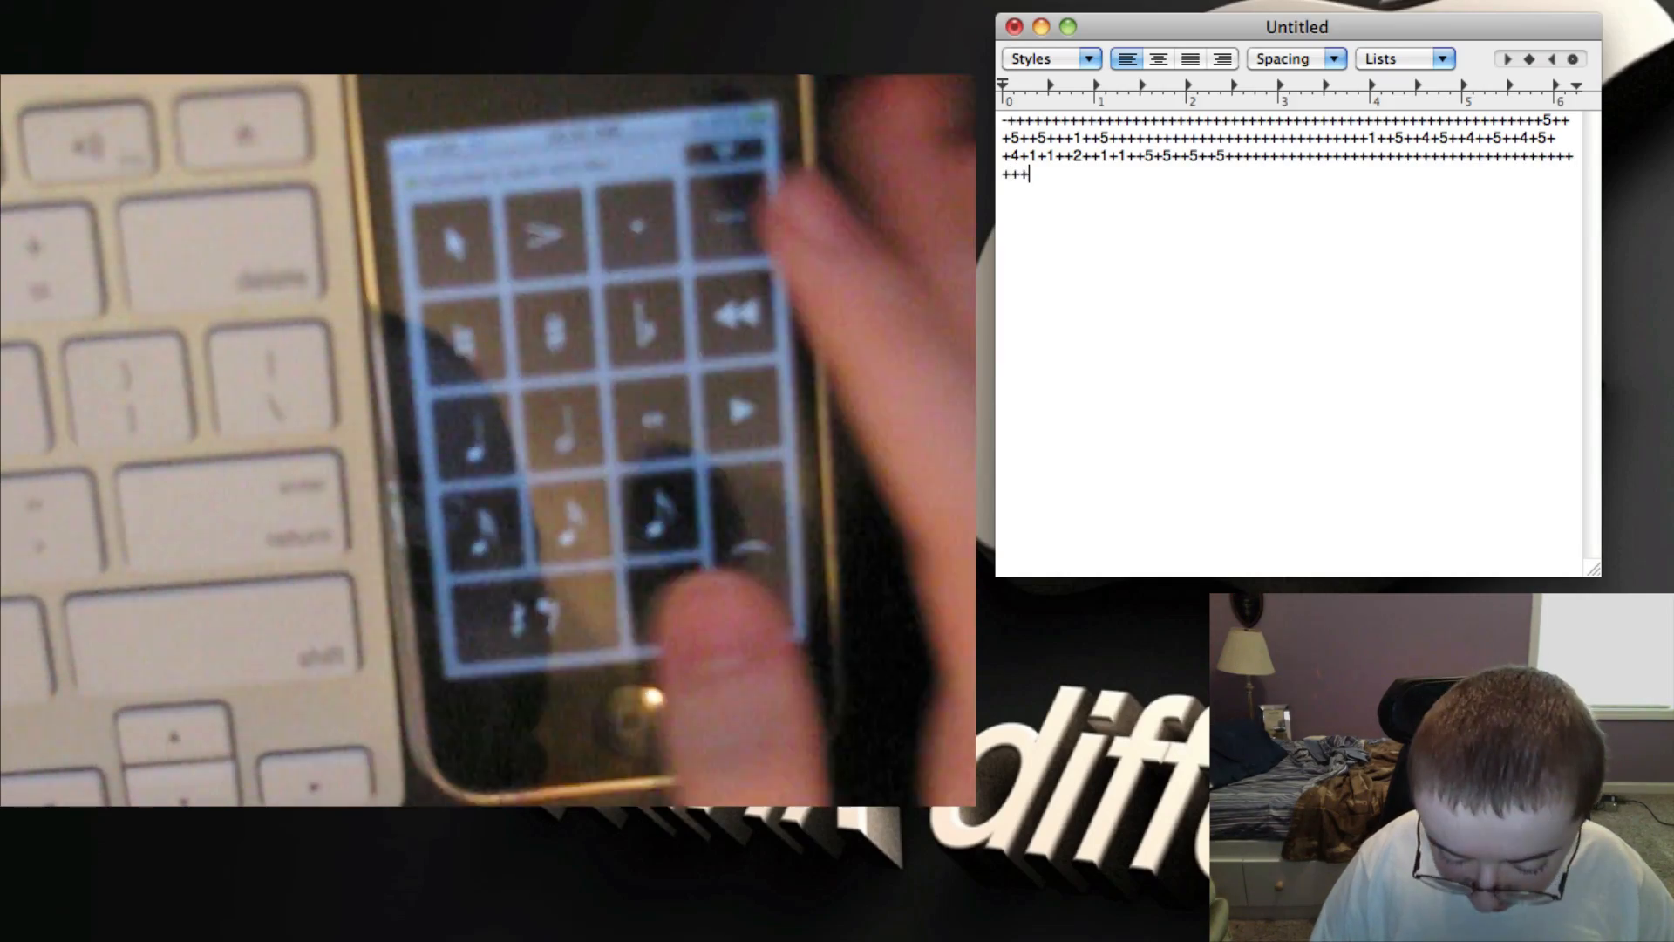
{"action": "type", "text": "++++++++++++++++++++++++++++++++++++++++++++++++"}
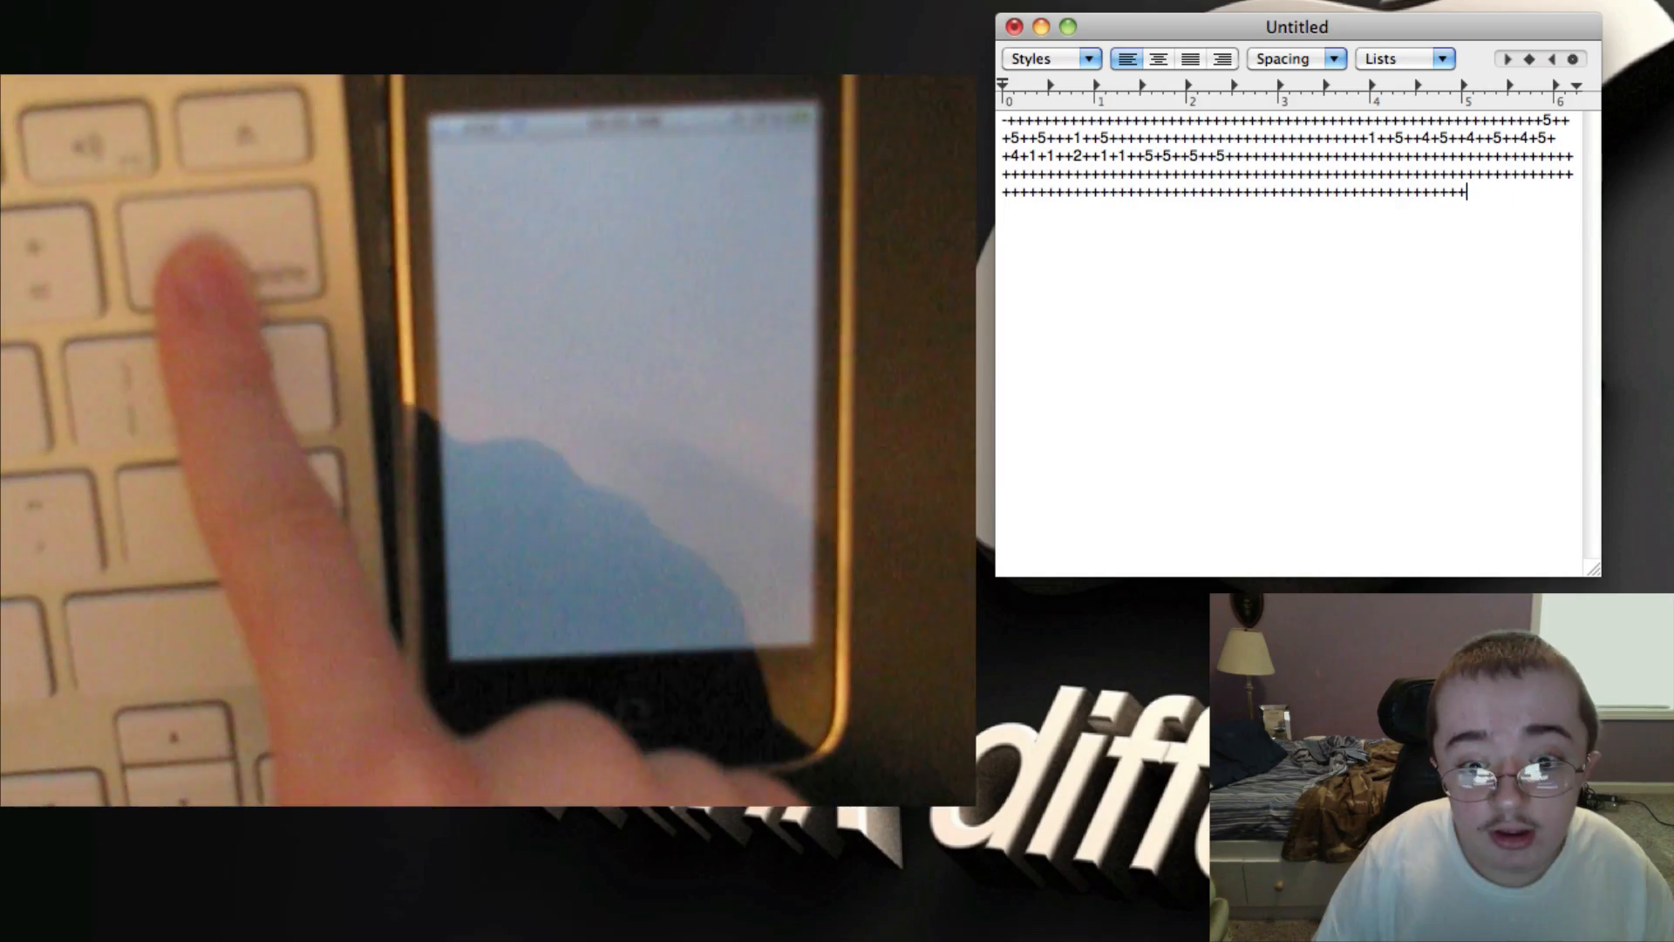
Select all the plus-sign text and replace it with a run of repeated 3s.
{"action": "key", "text": "cmd+a"}
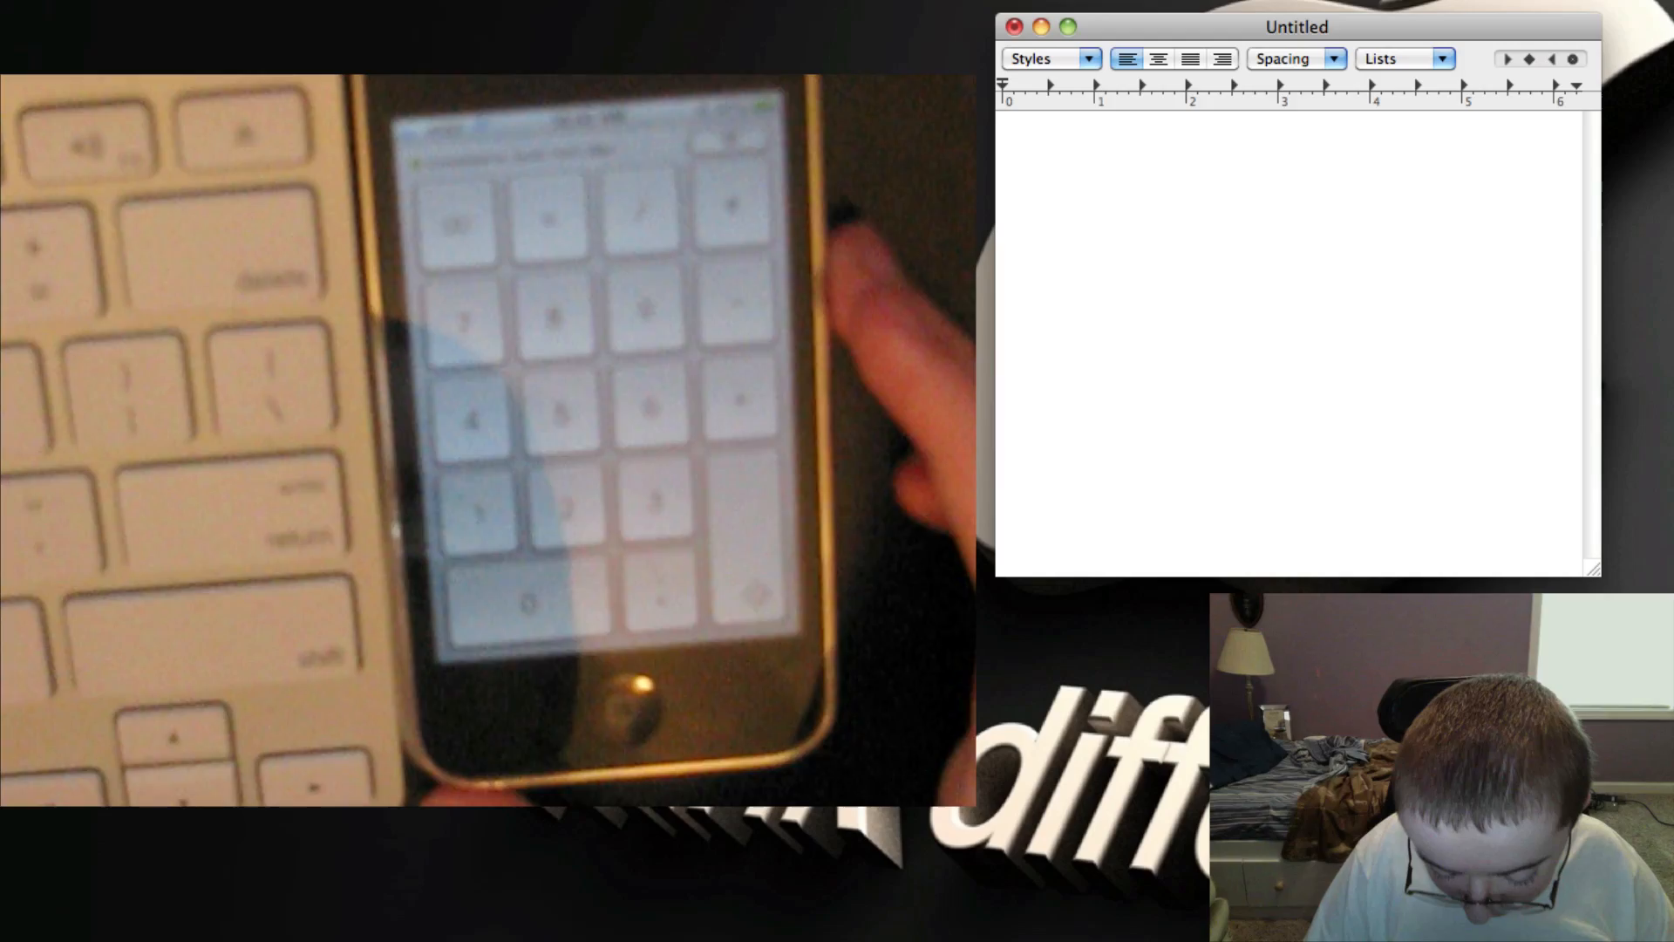
{"action": "type", "text": "3"}
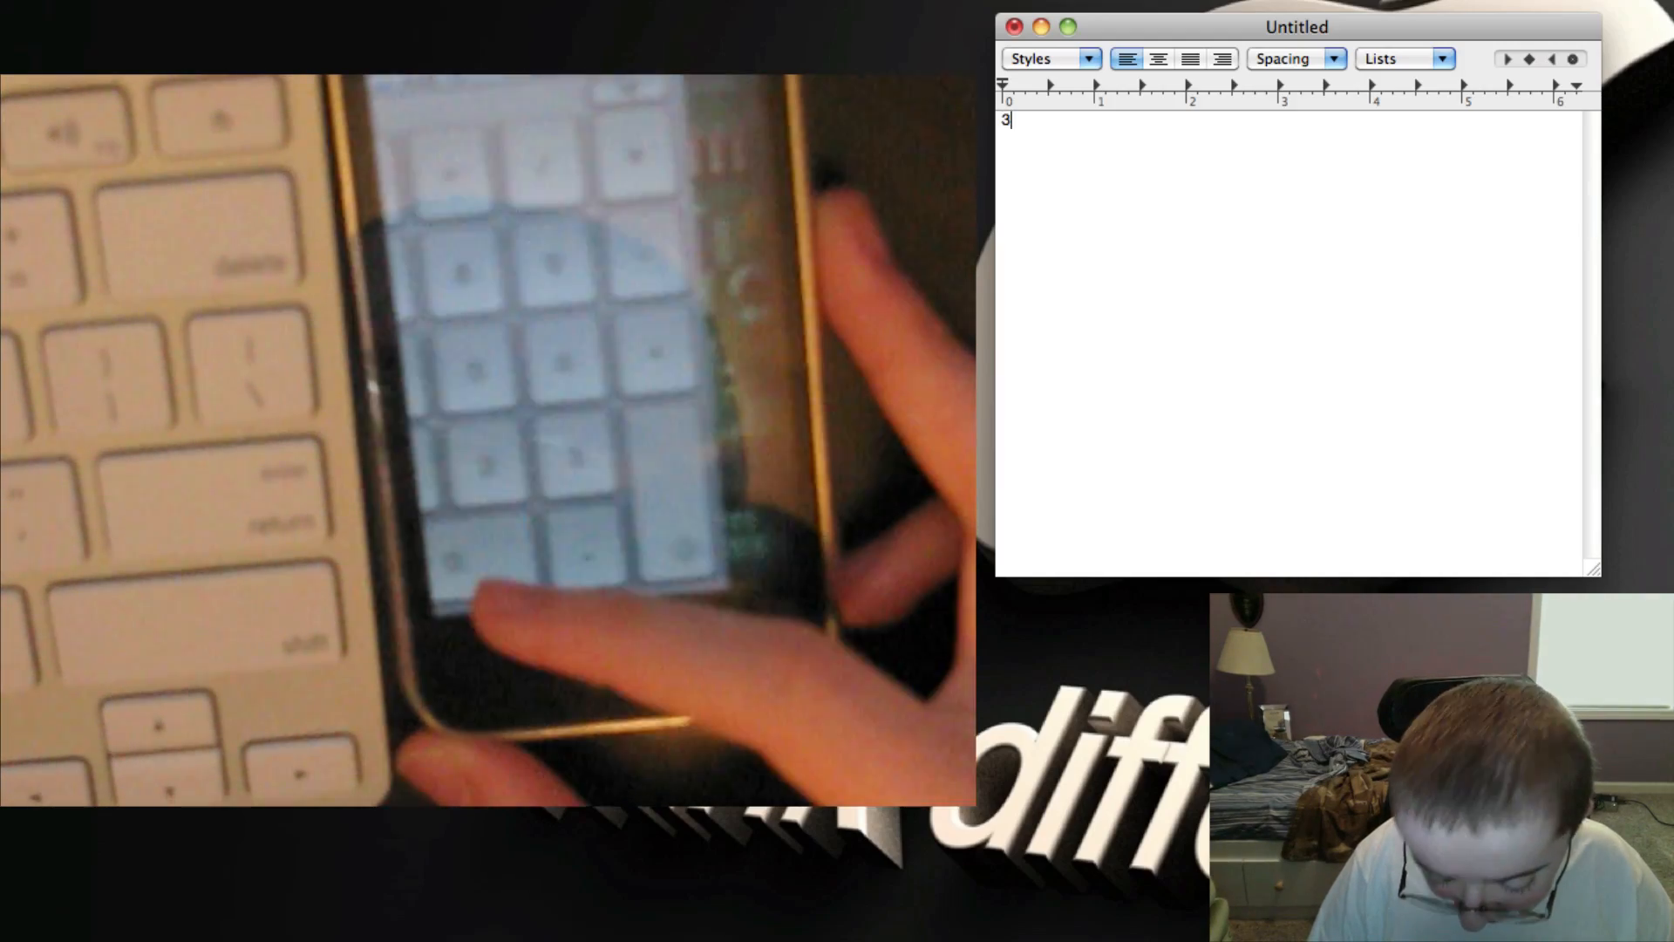
{"action": "type", "text": "333333333"}
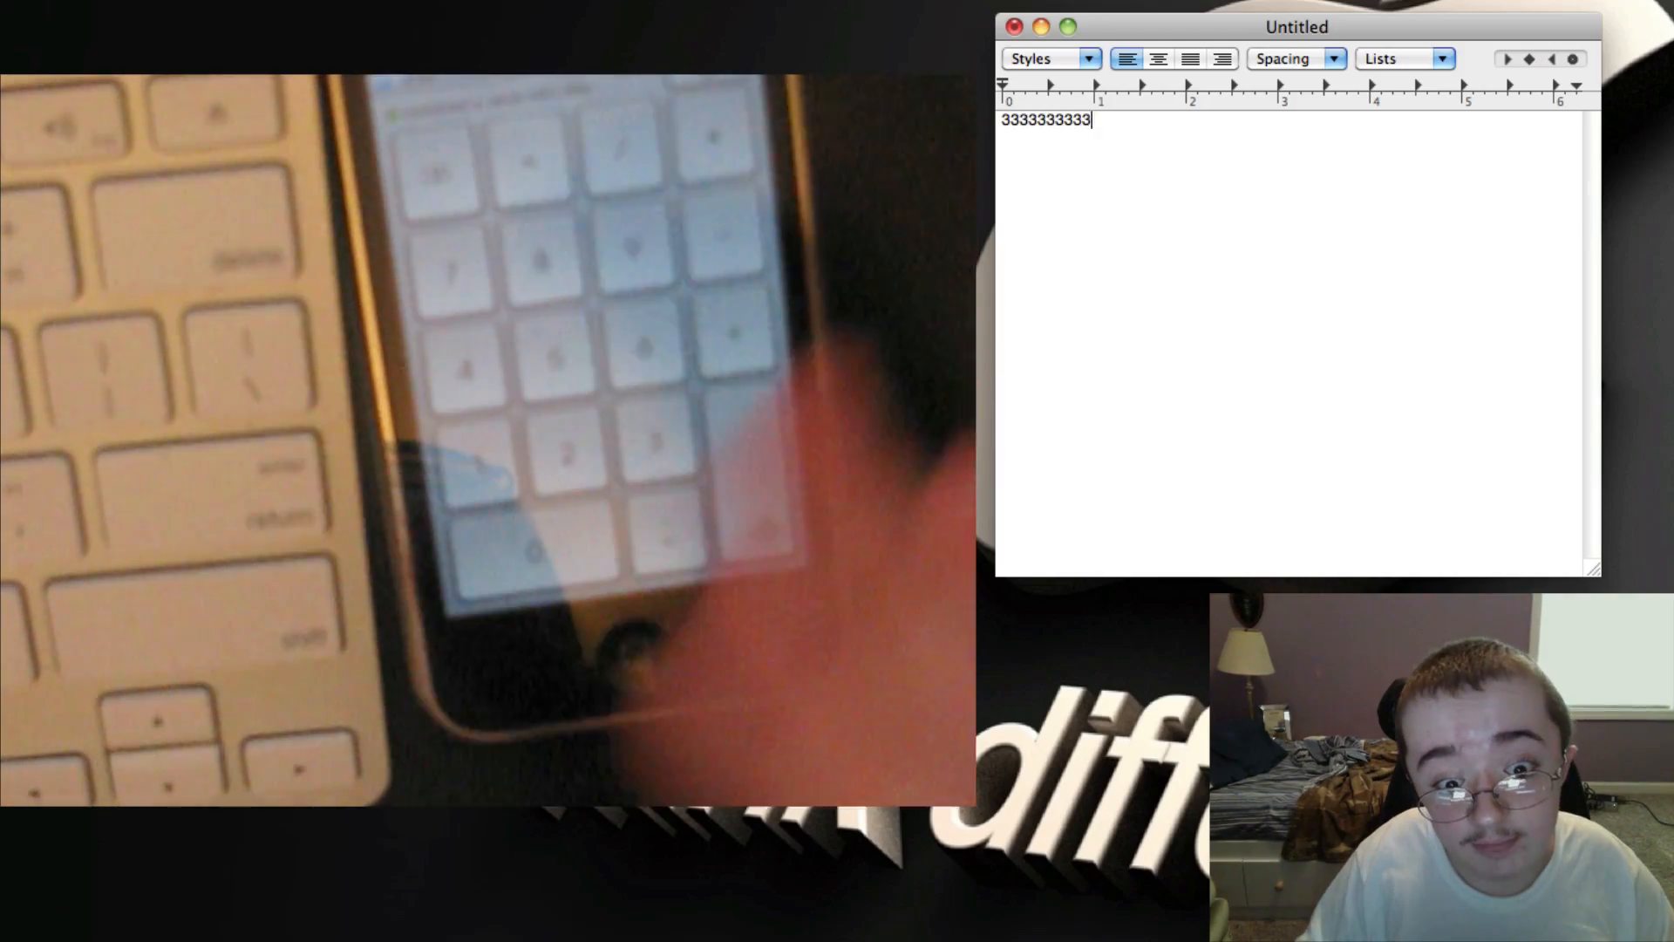